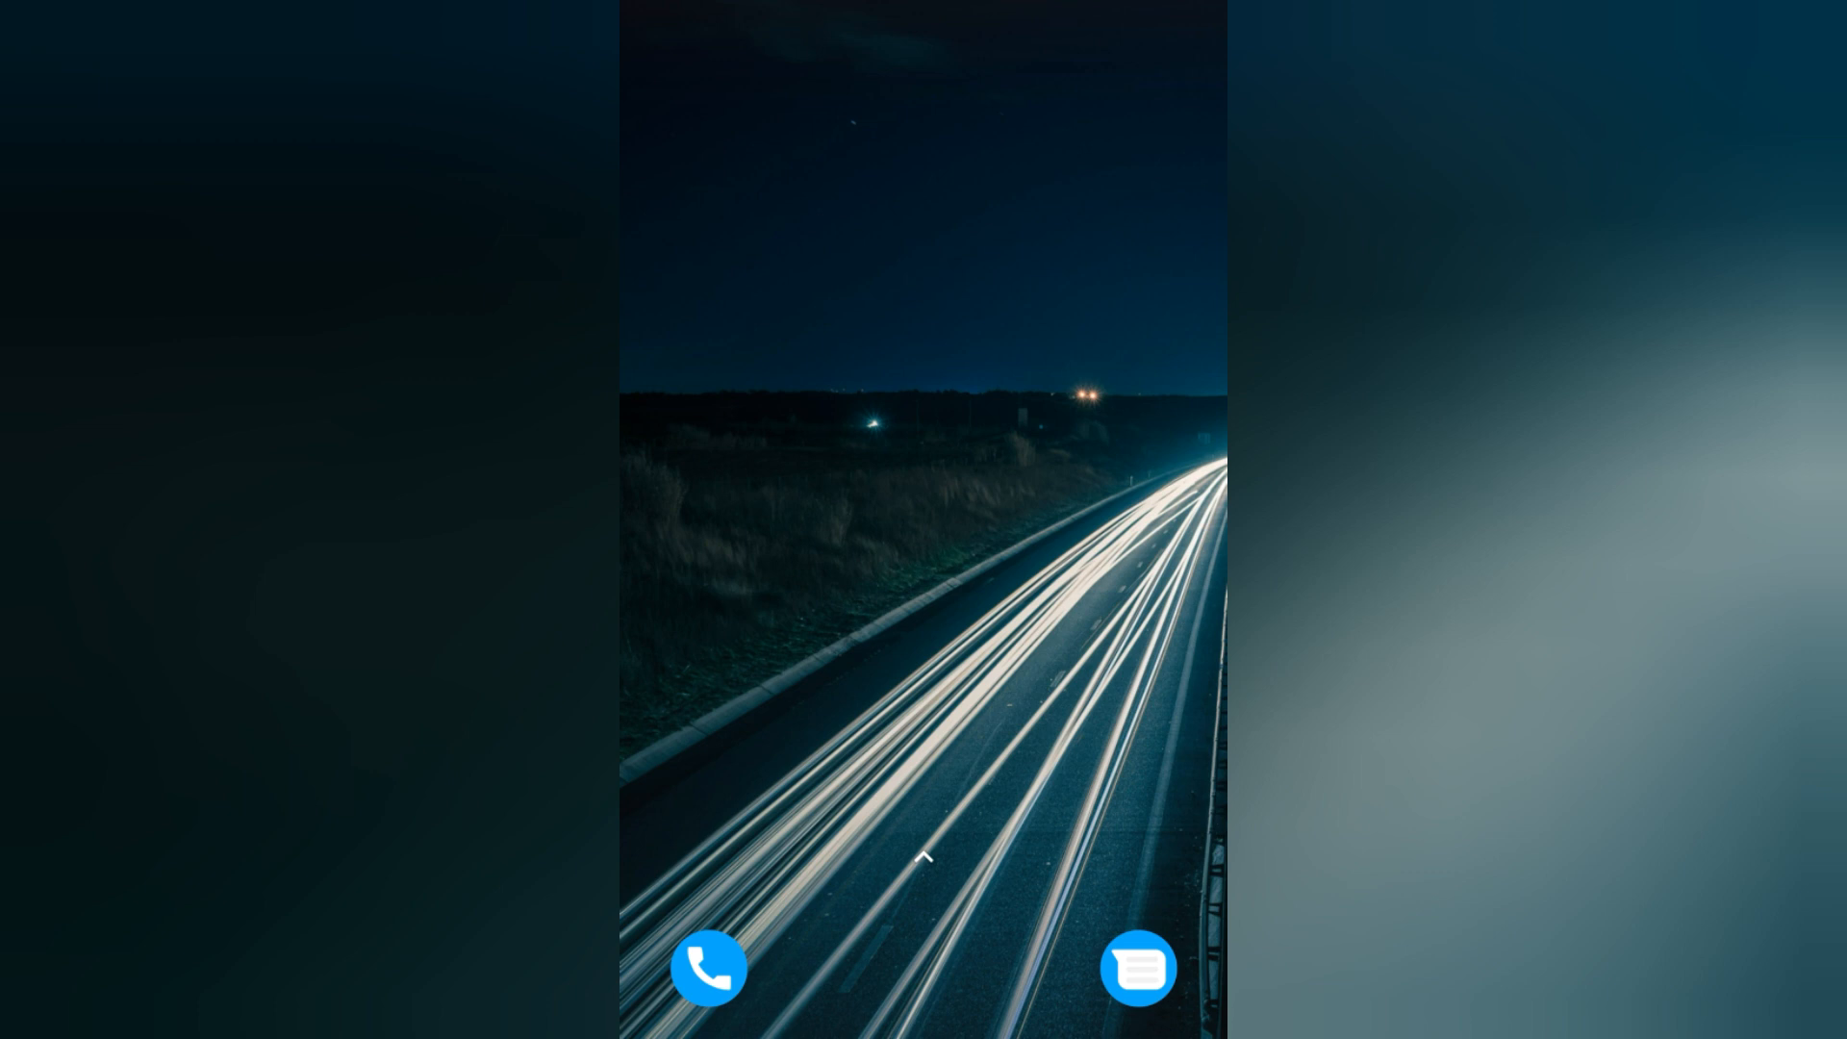
# Launch Google Messages from the home screen dock and scroll into the app drawer.
pyautogui.click(1137, 969)
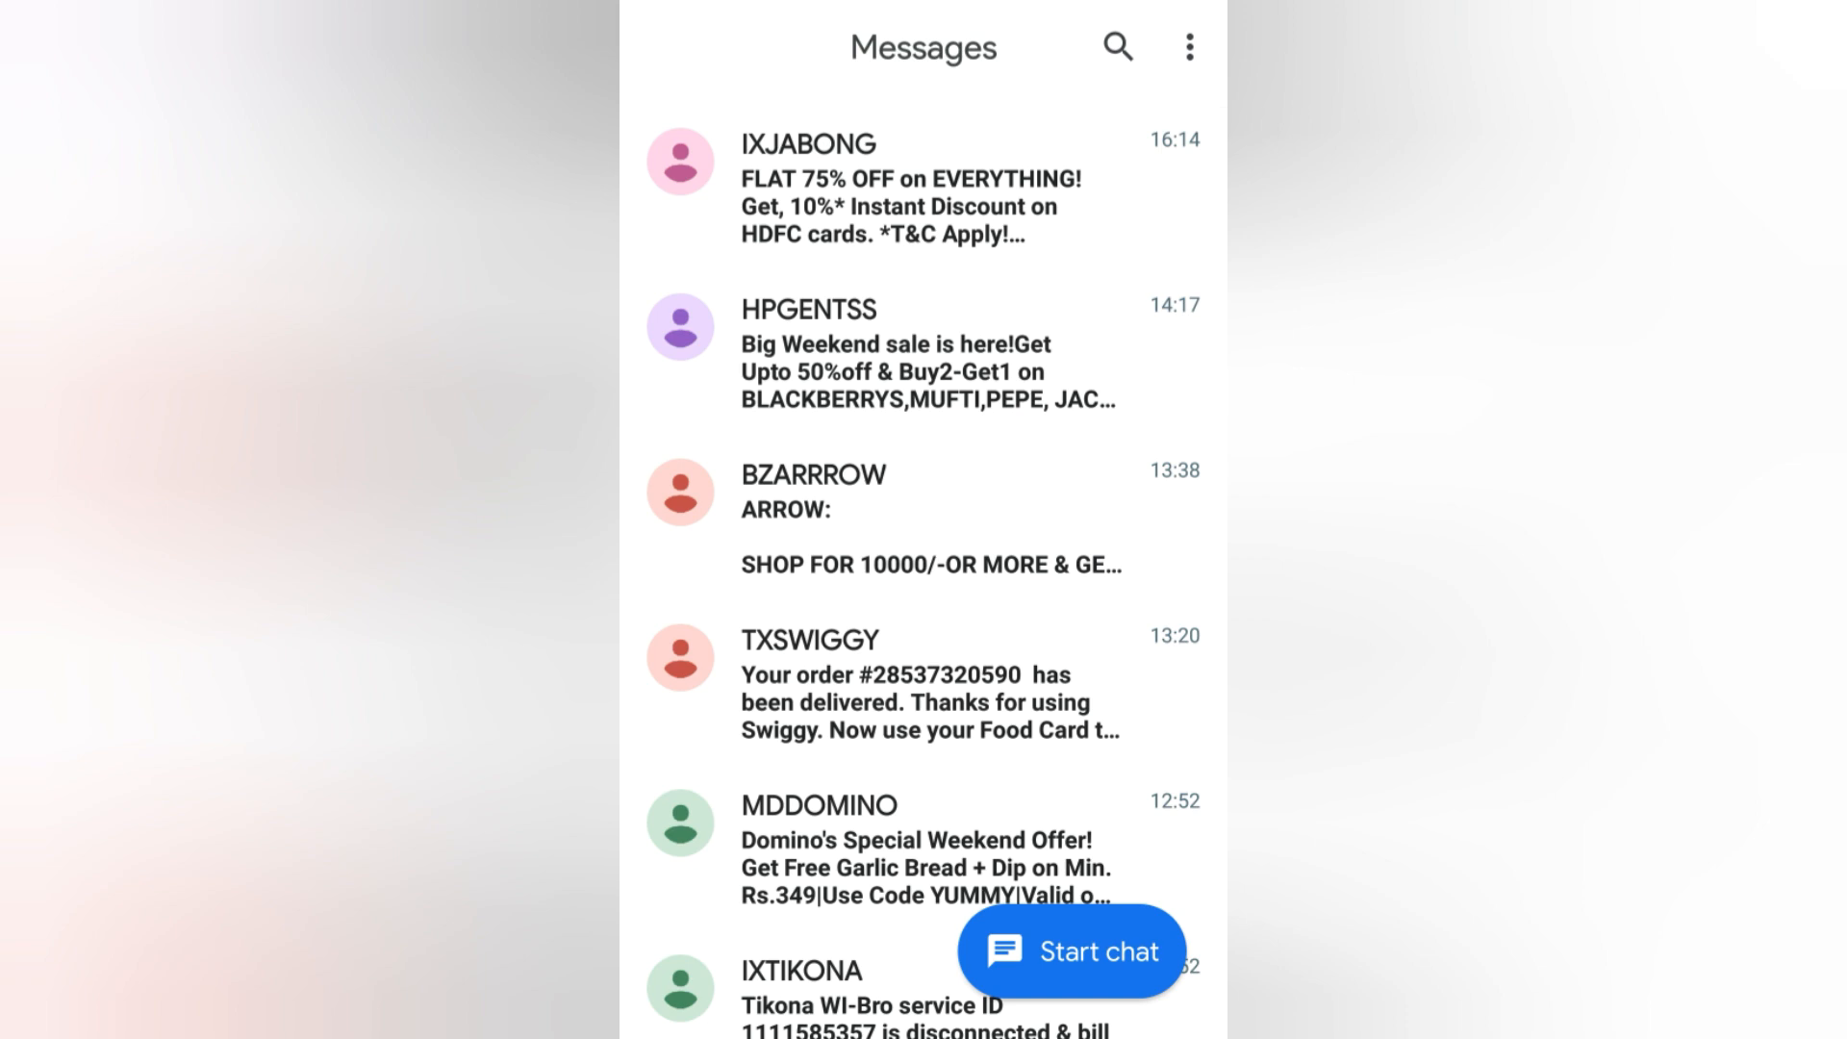
pyautogui.scroll(-3)
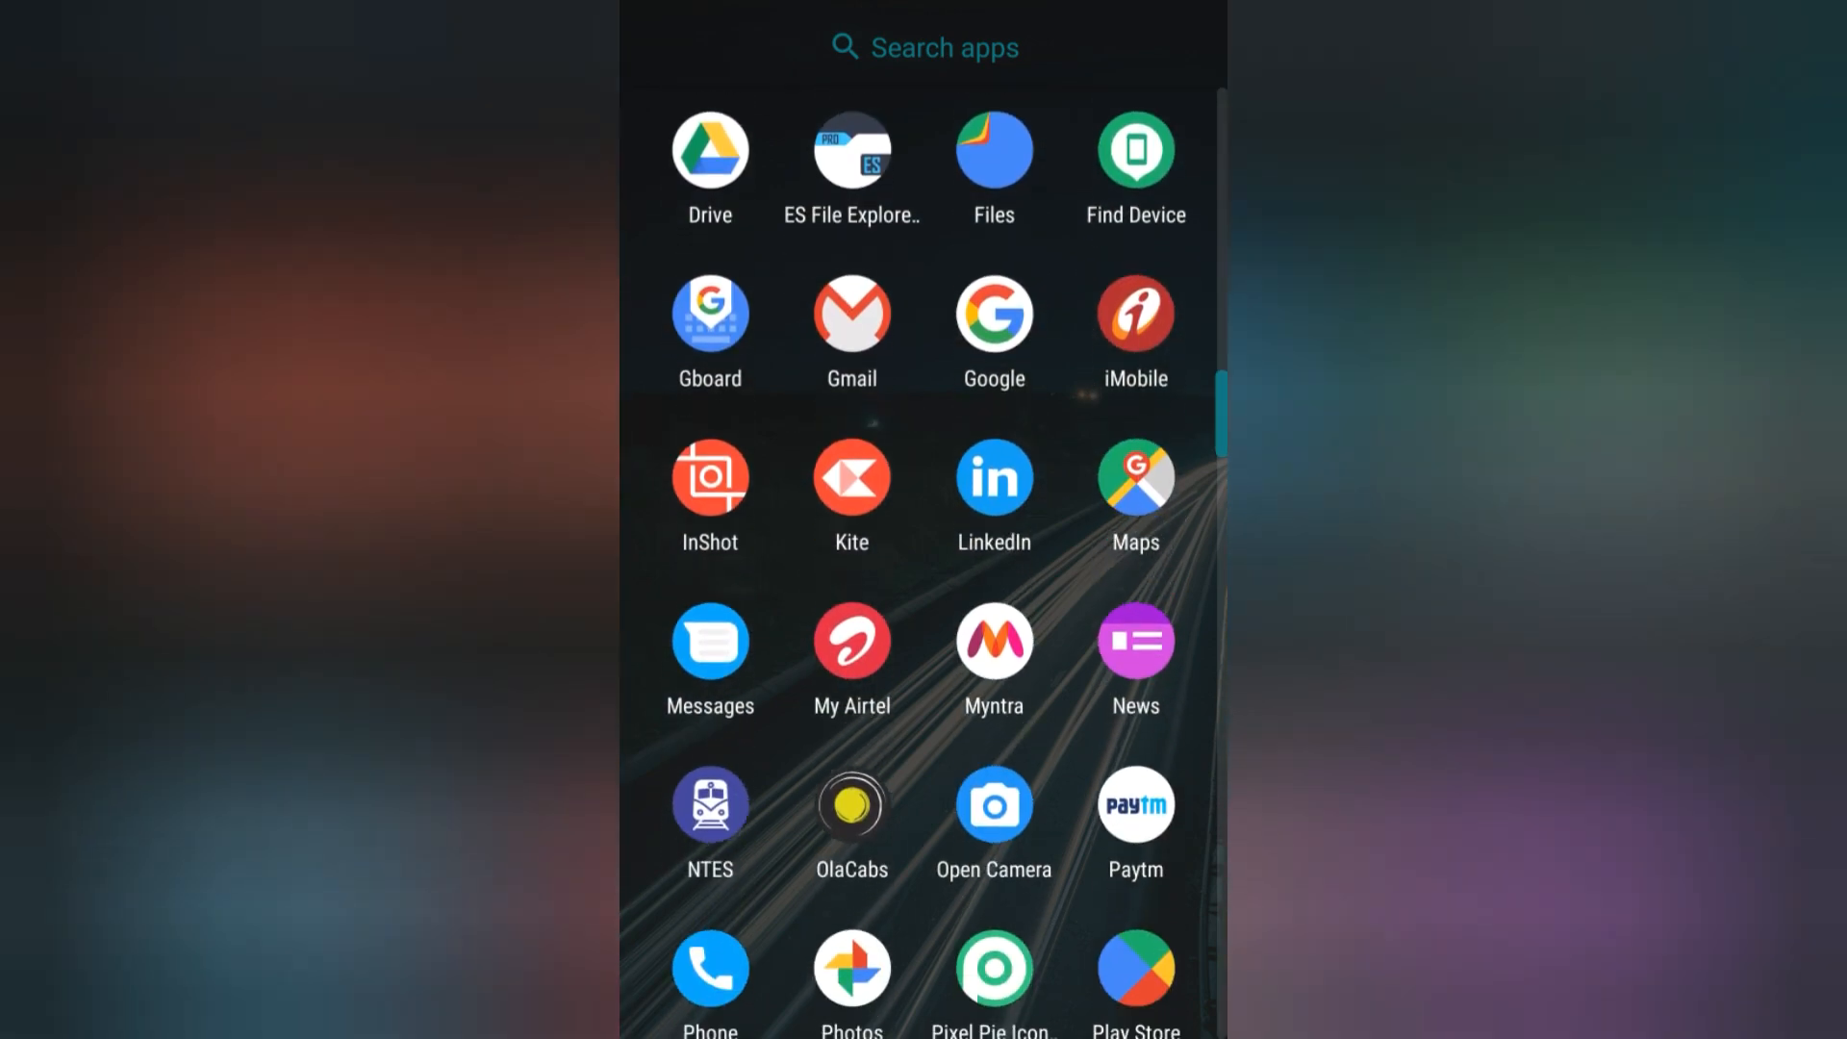
# Scroll down the app drawer to reach the Play Store.
pyautogui.scroll(-3)
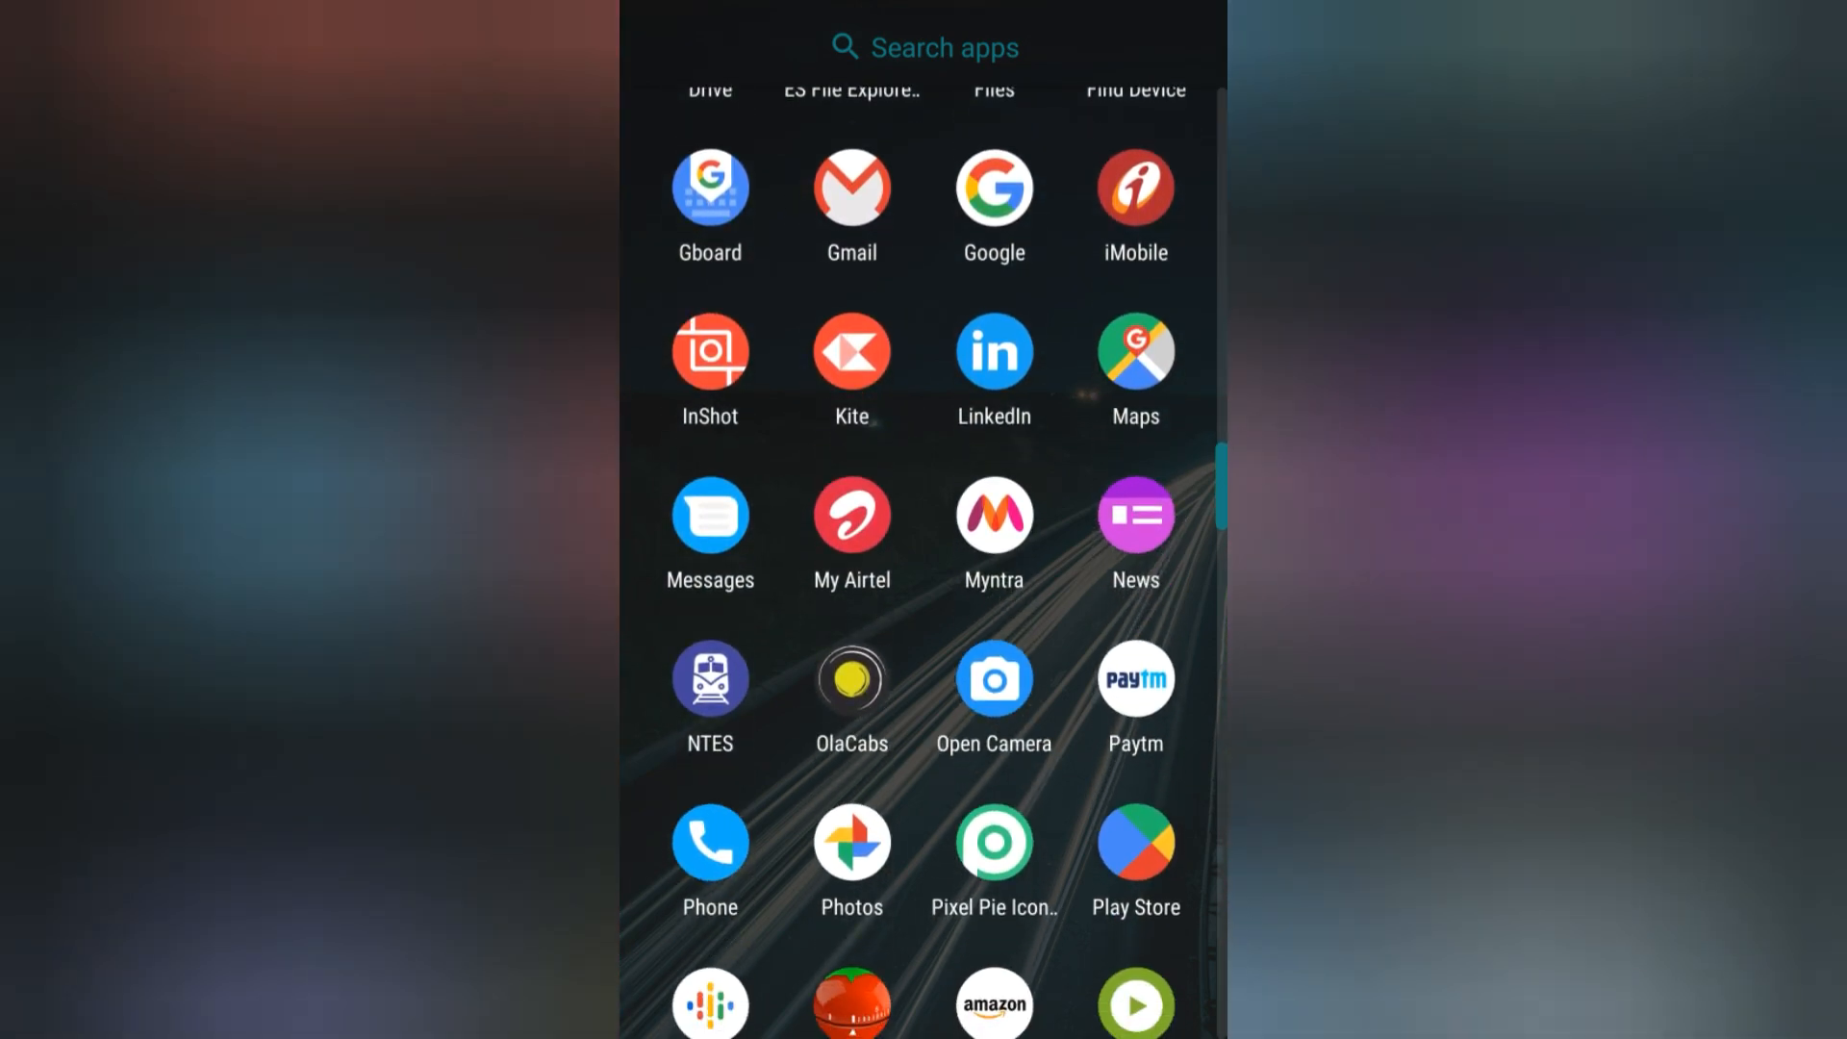
pyautogui.scroll(-3)
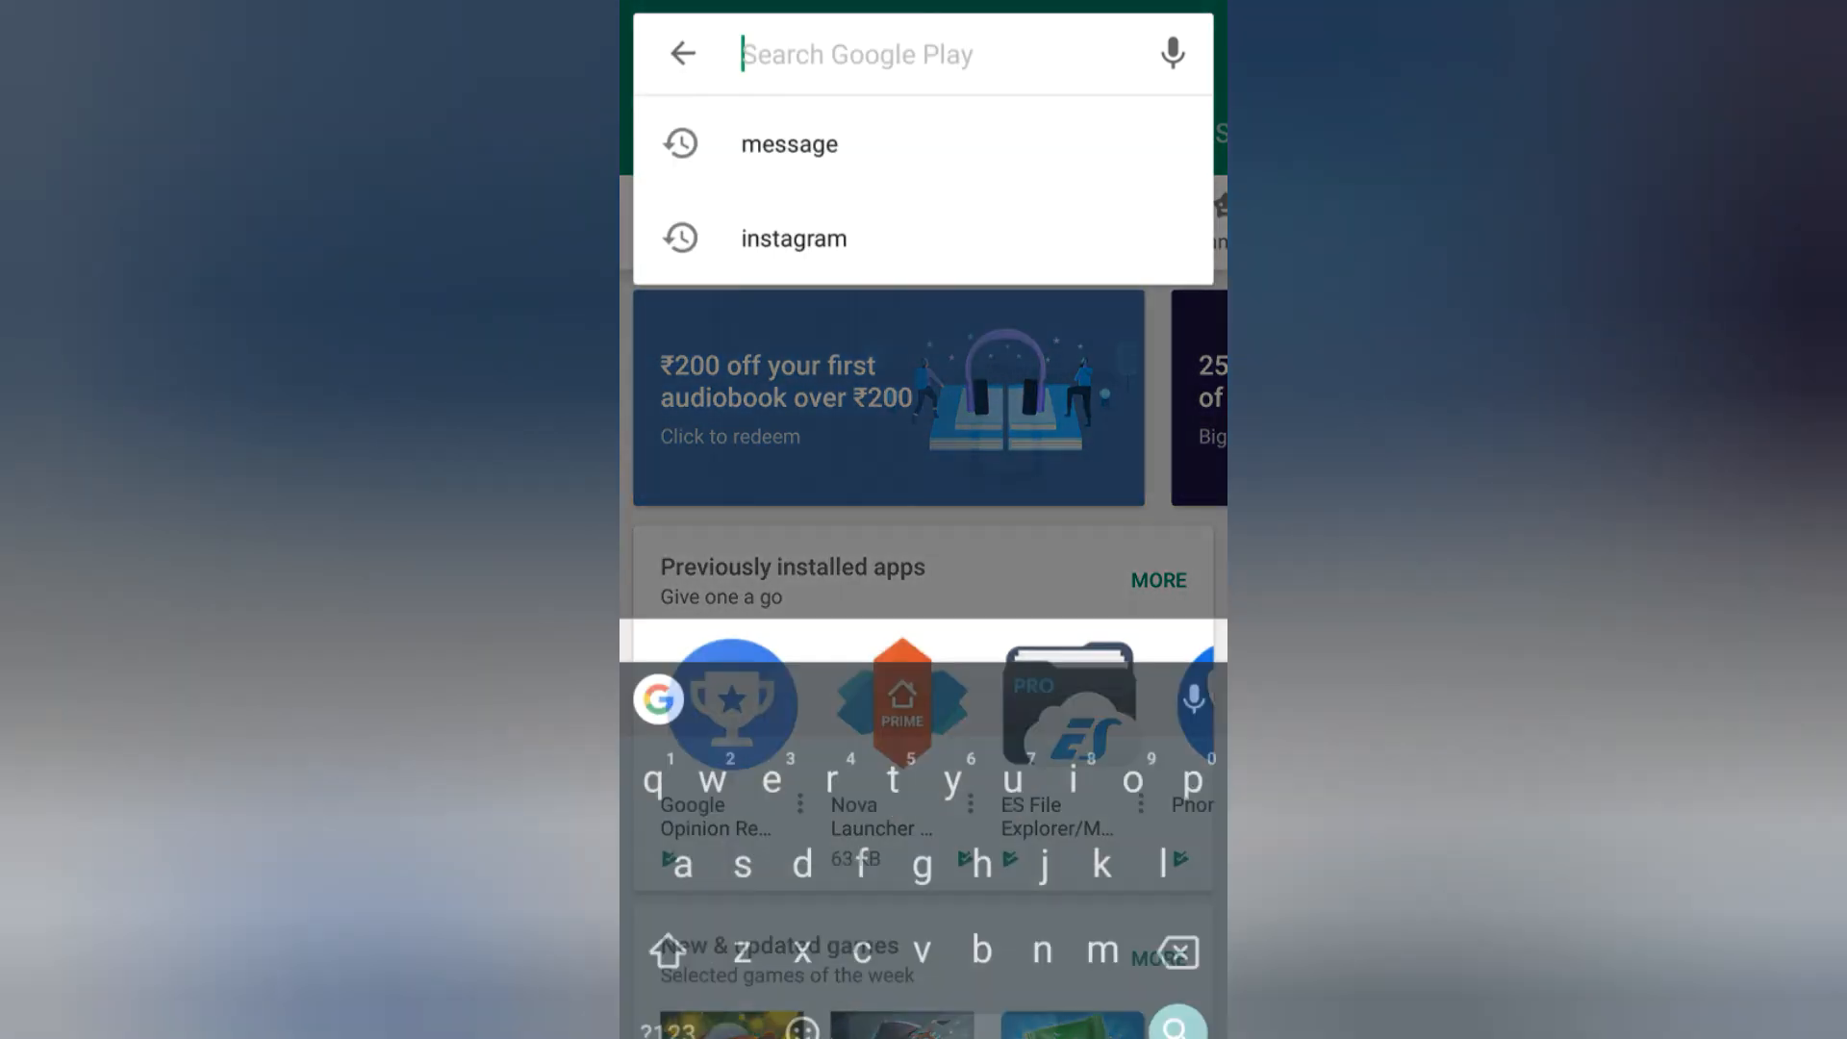
# Search Google Play for 'message' and open the Messages app from its listing.
pyautogui.click(787, 142)
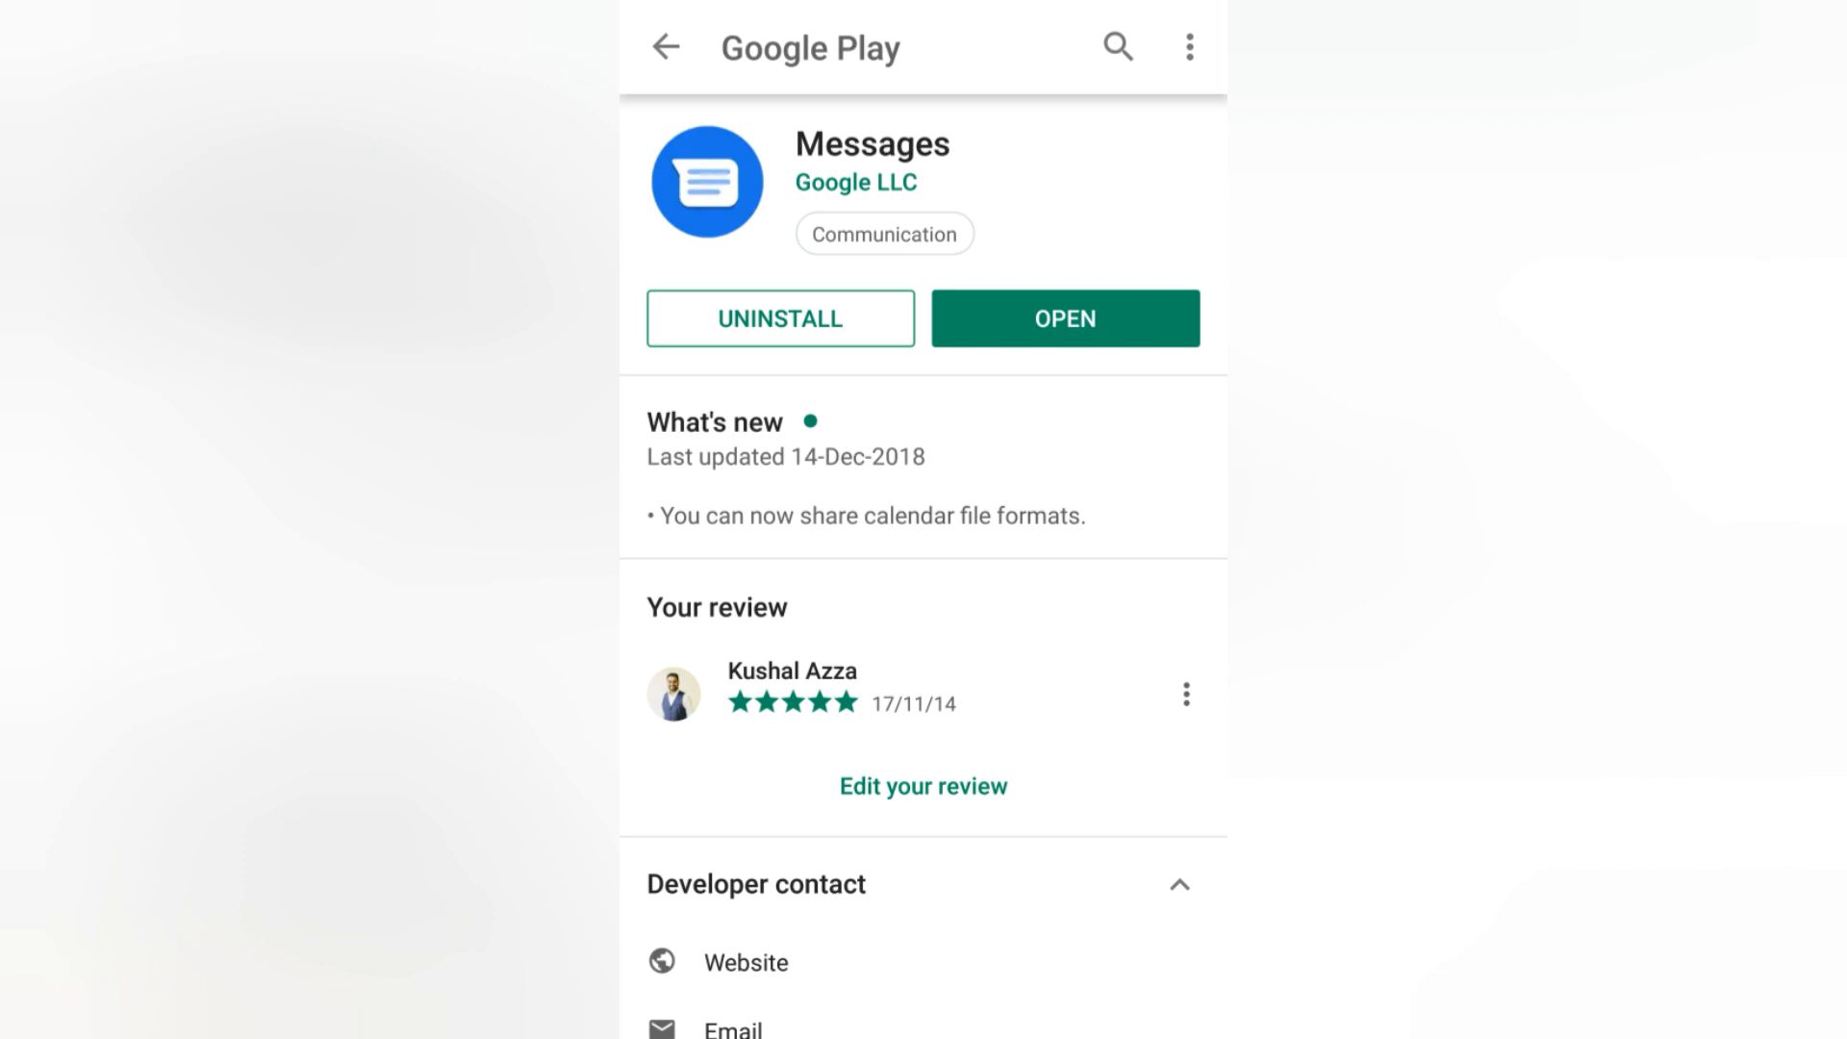
pyautogui.click(666, 47)
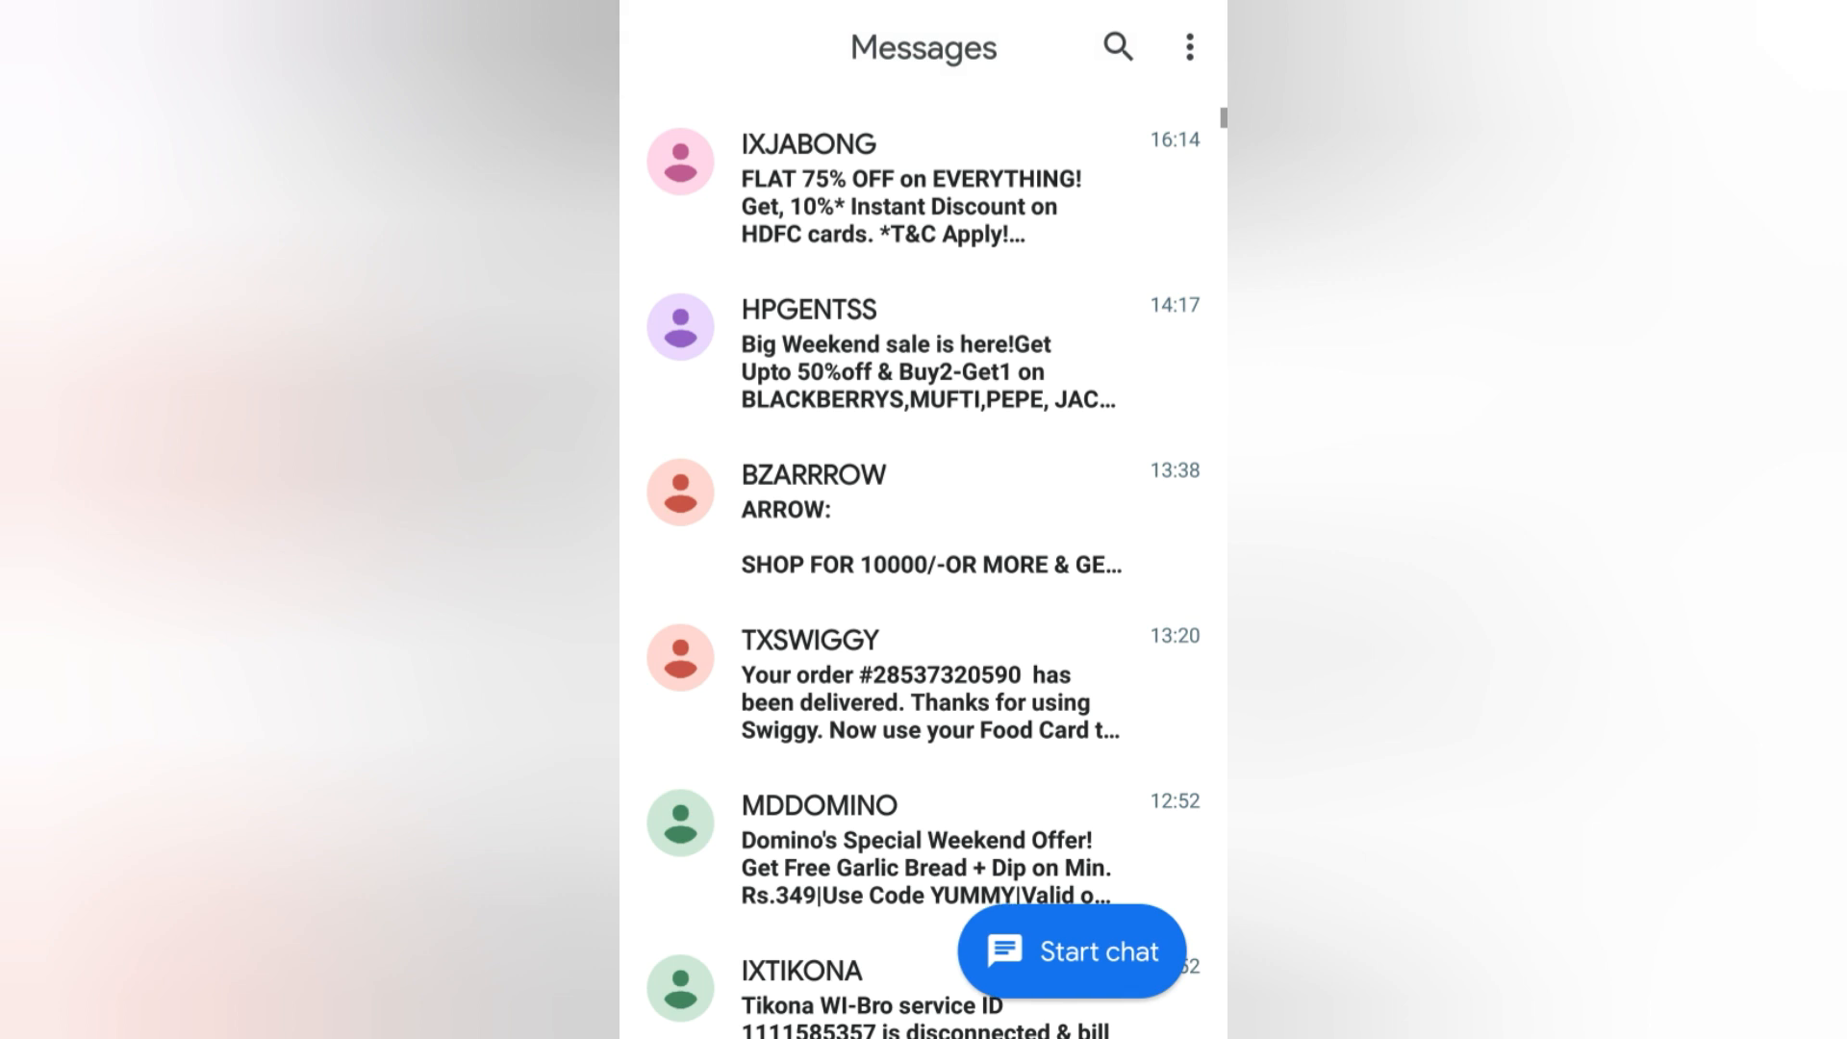
# Enable dark mode from the overflow menu, then reopen the overflow menu.
pyautogui.click(1189, 47)
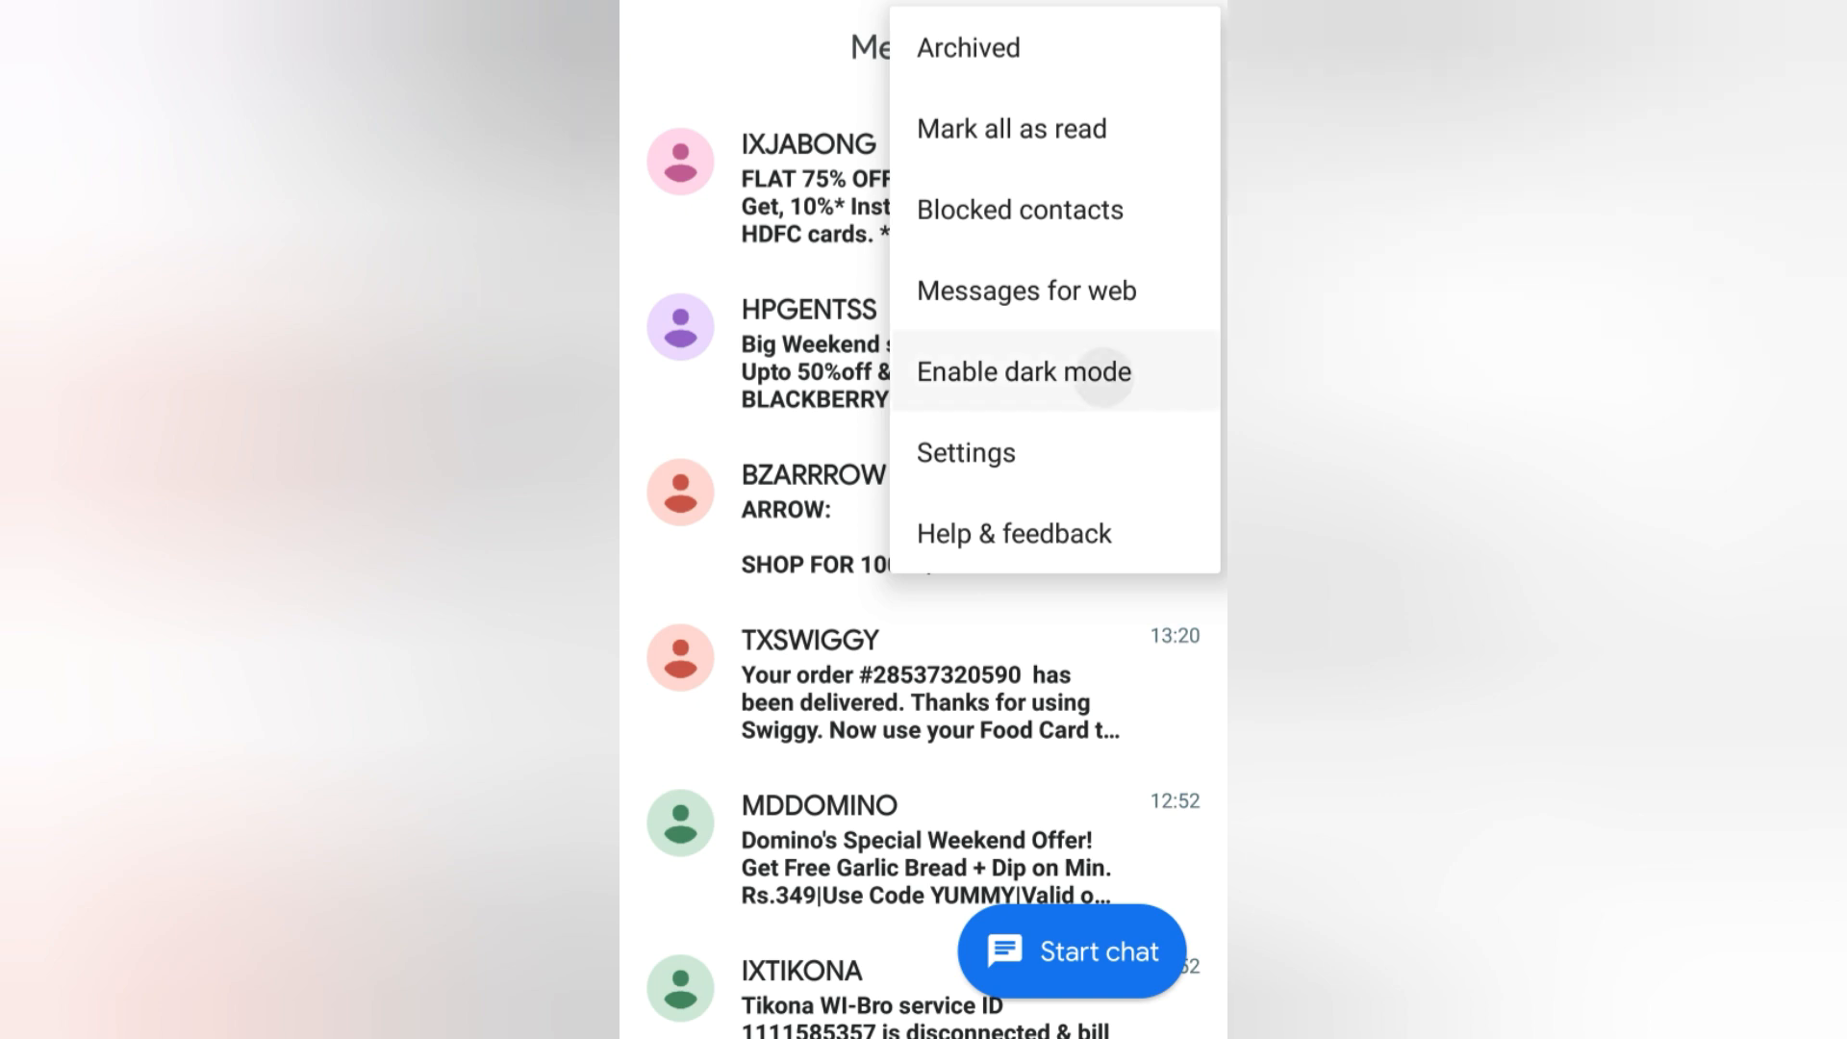
pyautogui.click(1022, 371)
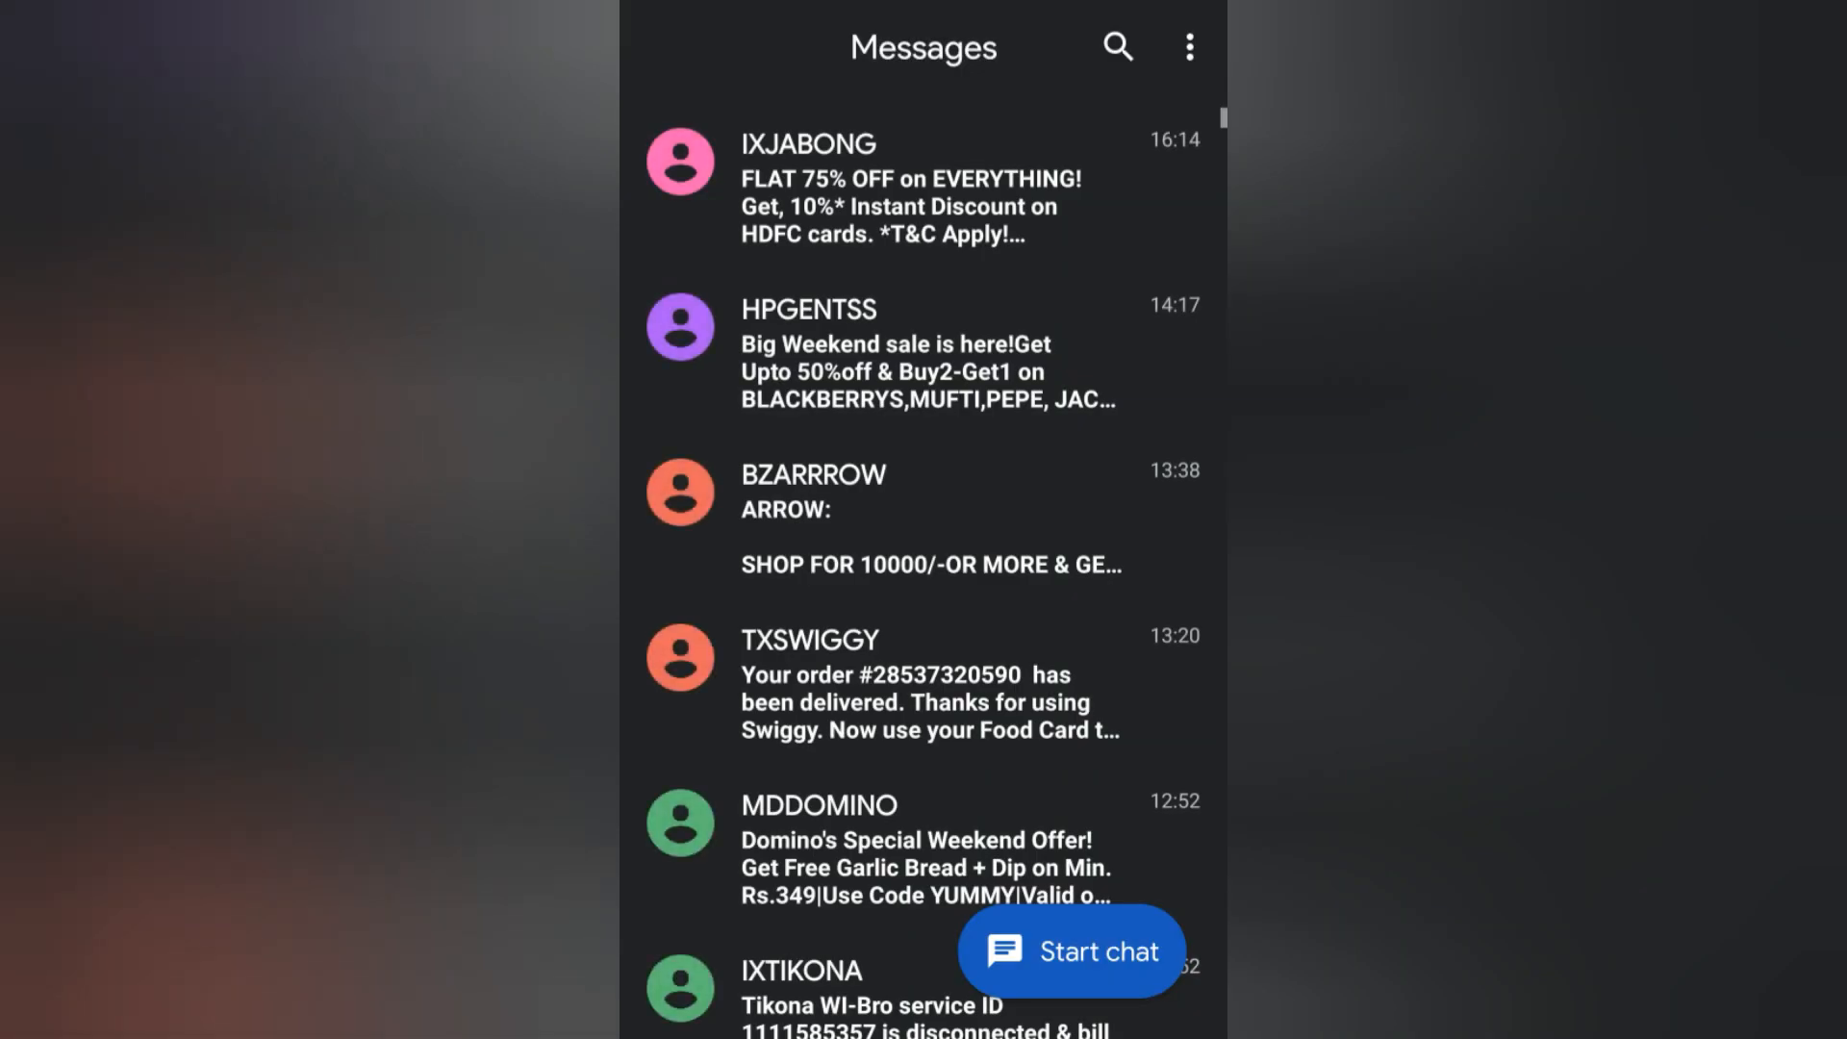
pyautogui.click(1189, 47)
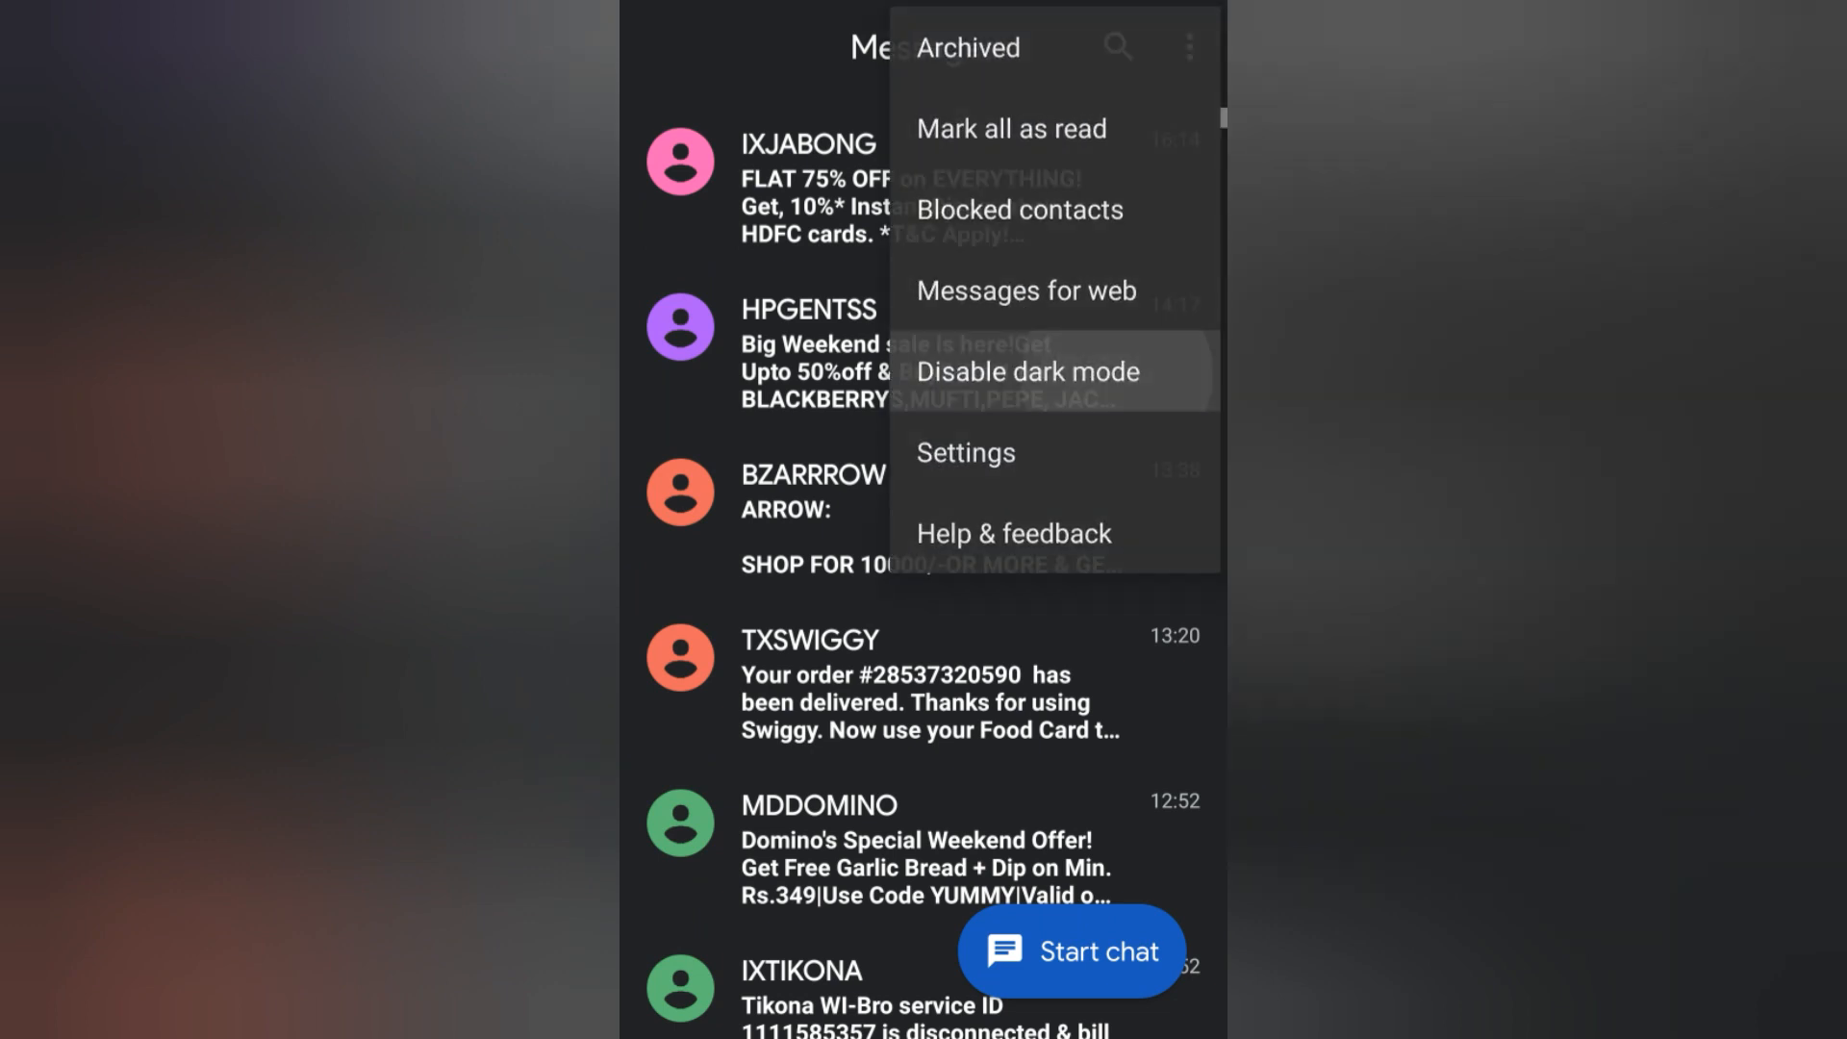
# Choose Disable dark mode in the overflow menu, then tap the top bar again.
pyautogui.click(1026, 372)
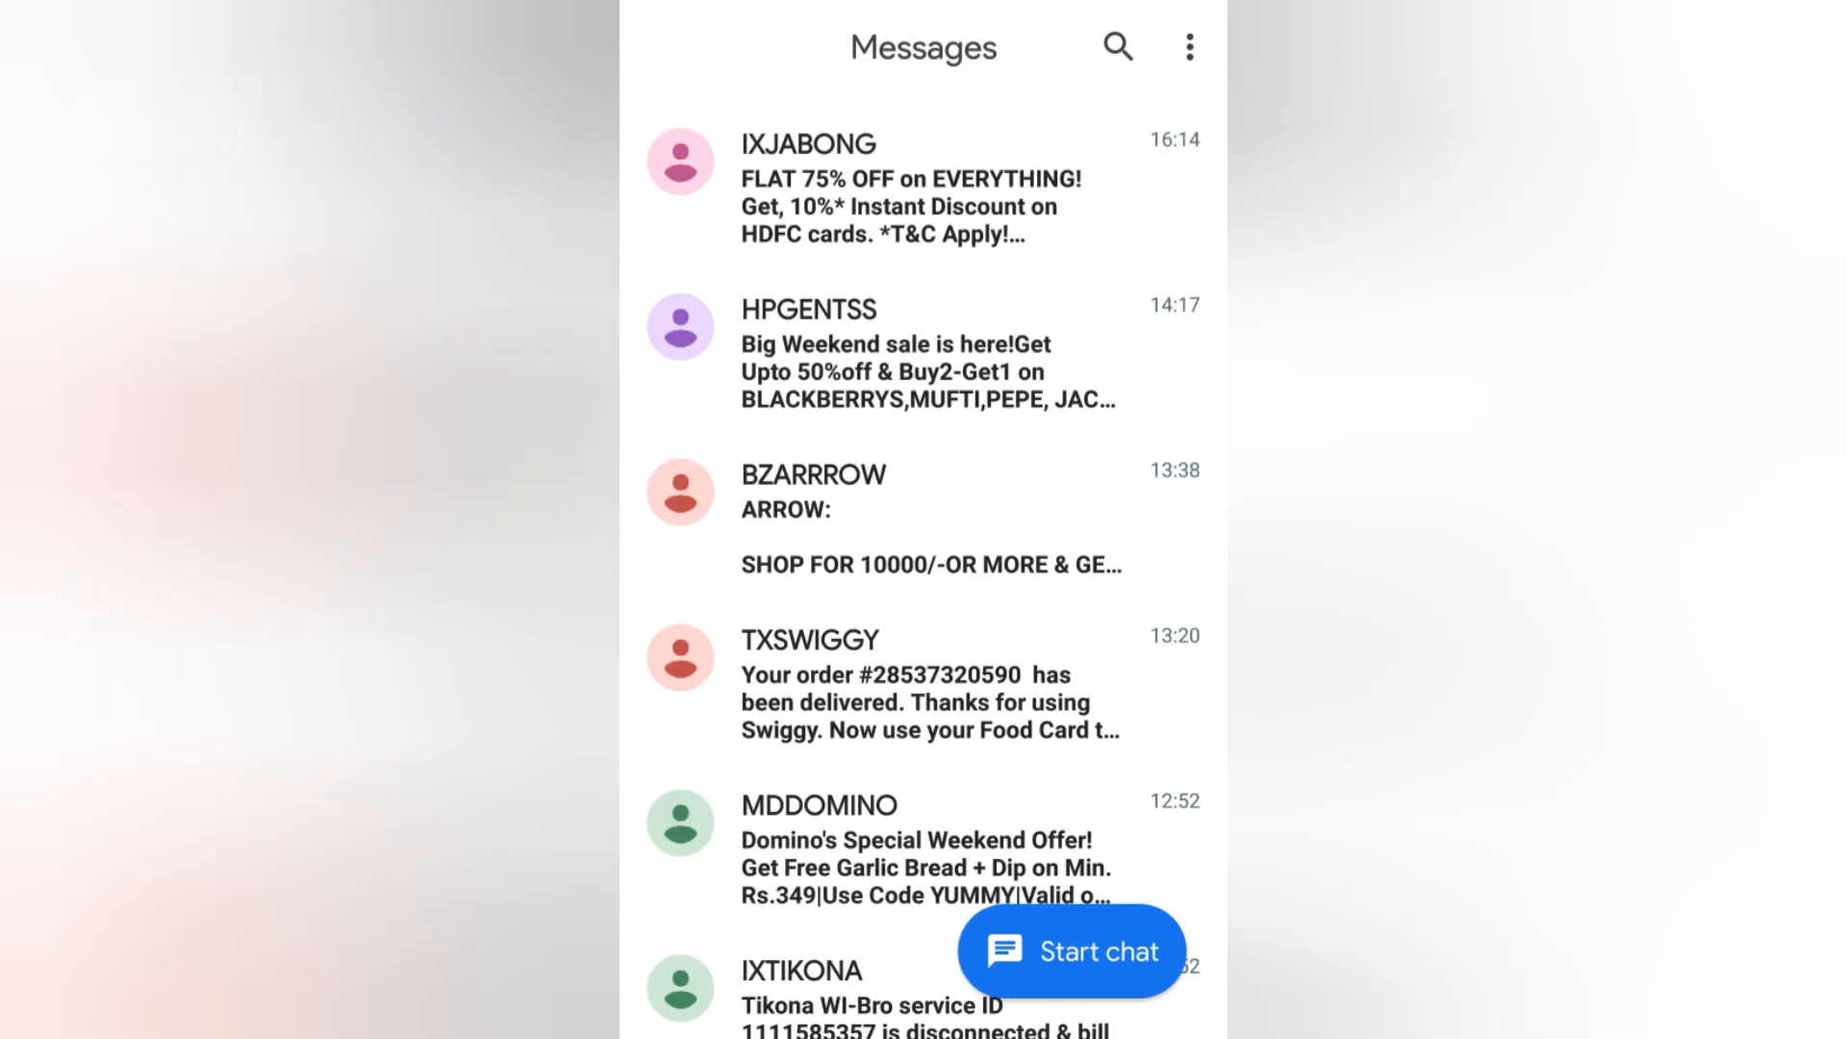
pyautogui.click(1189, 48)
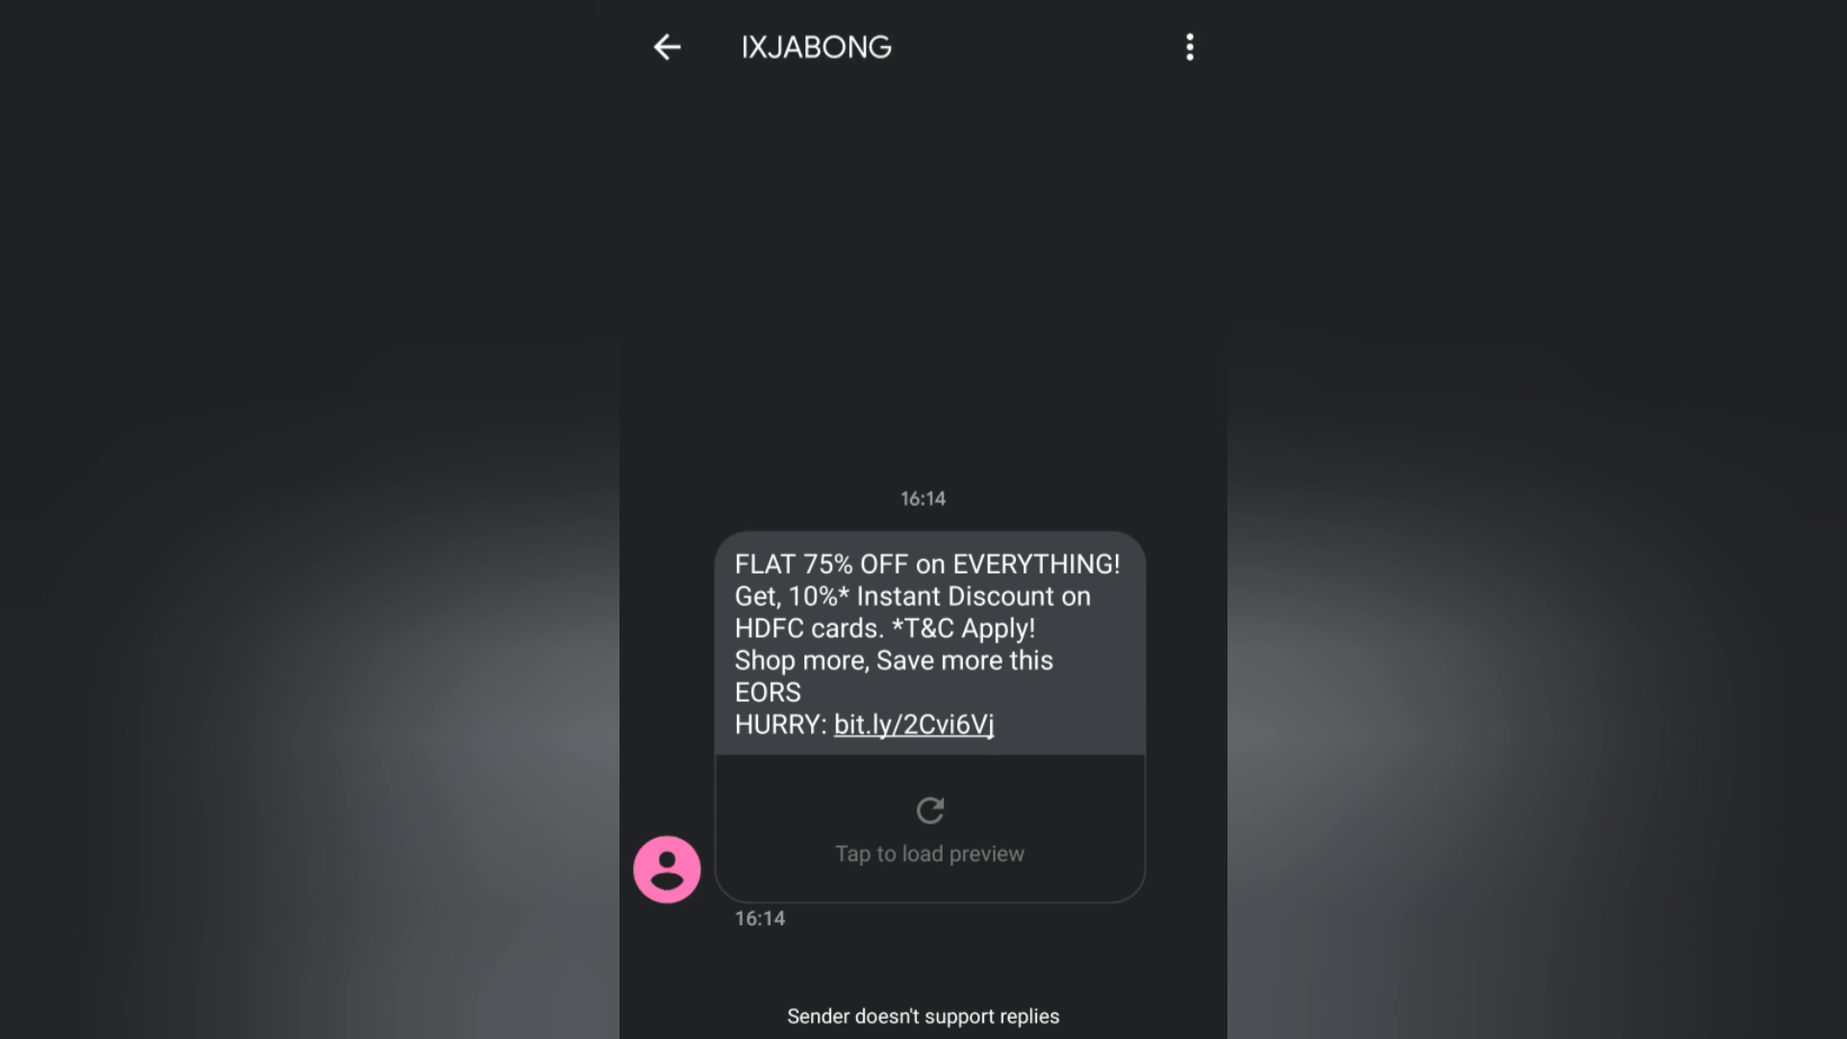
# Leave the IXJABONG thread and return to the dark conversation list.
pyautogui.click(666, 48)
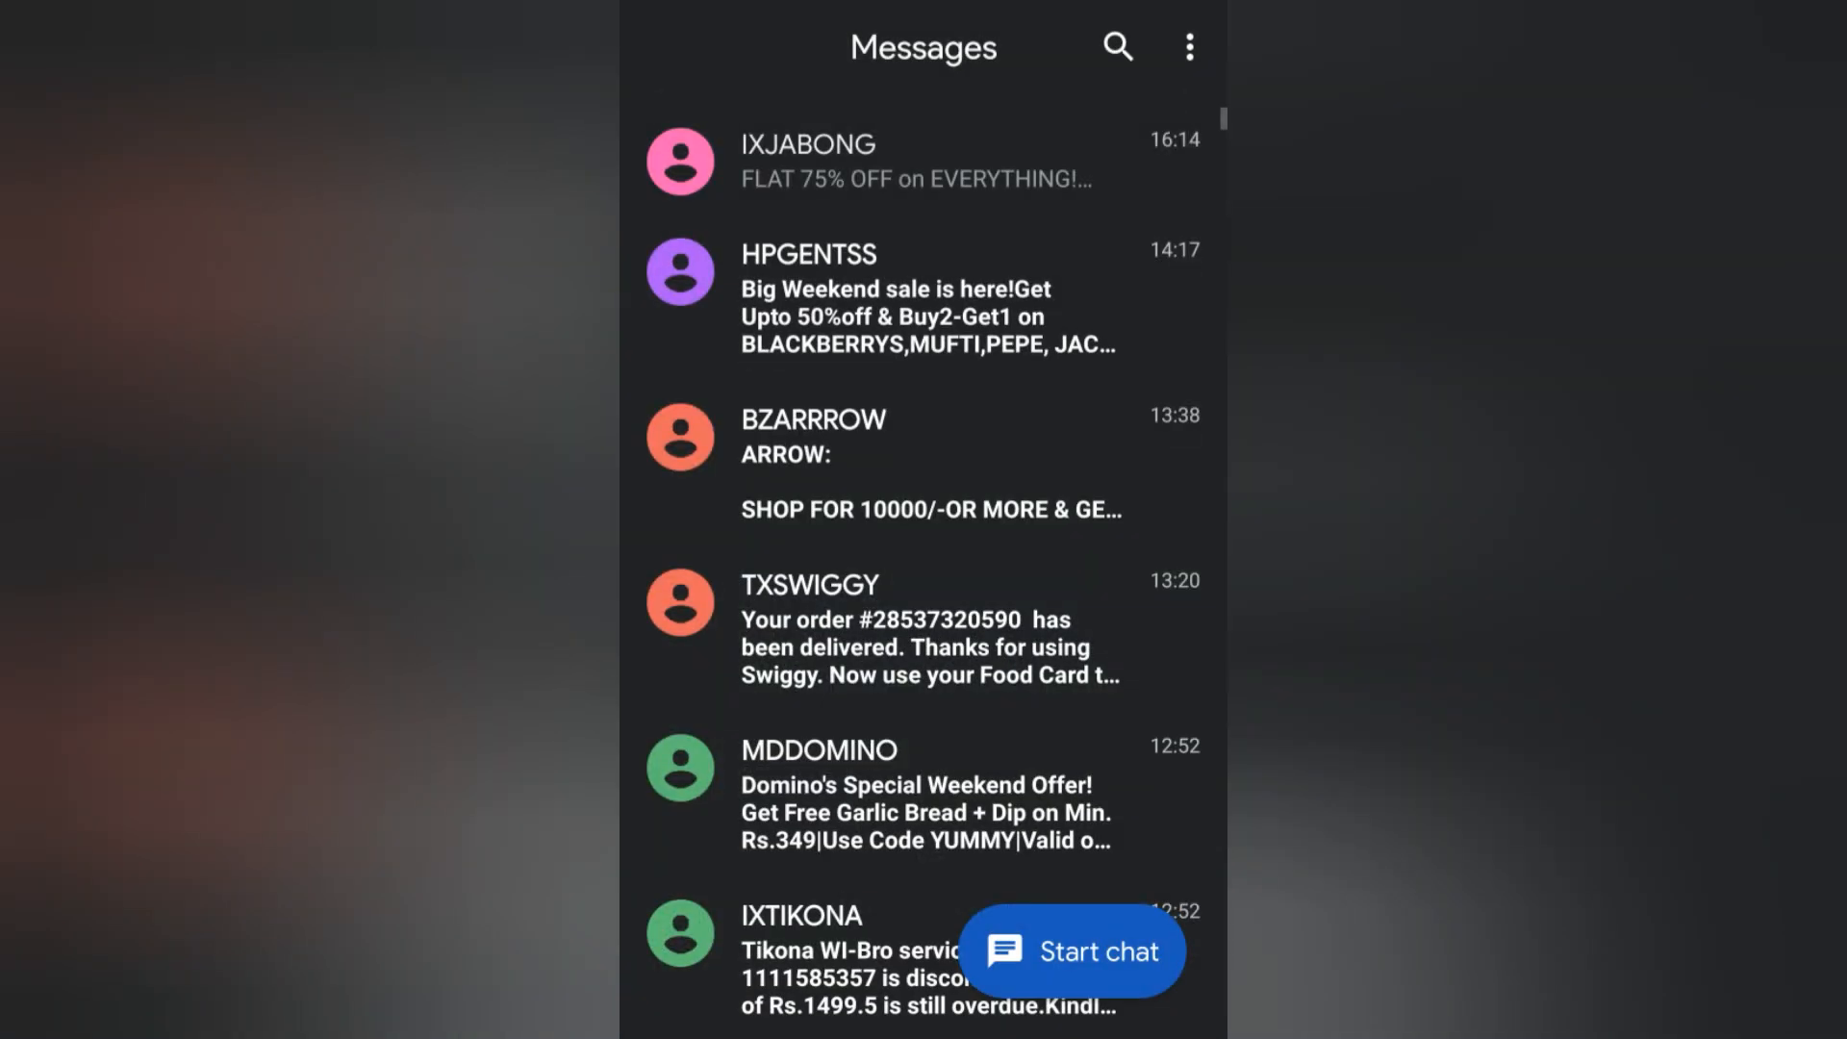